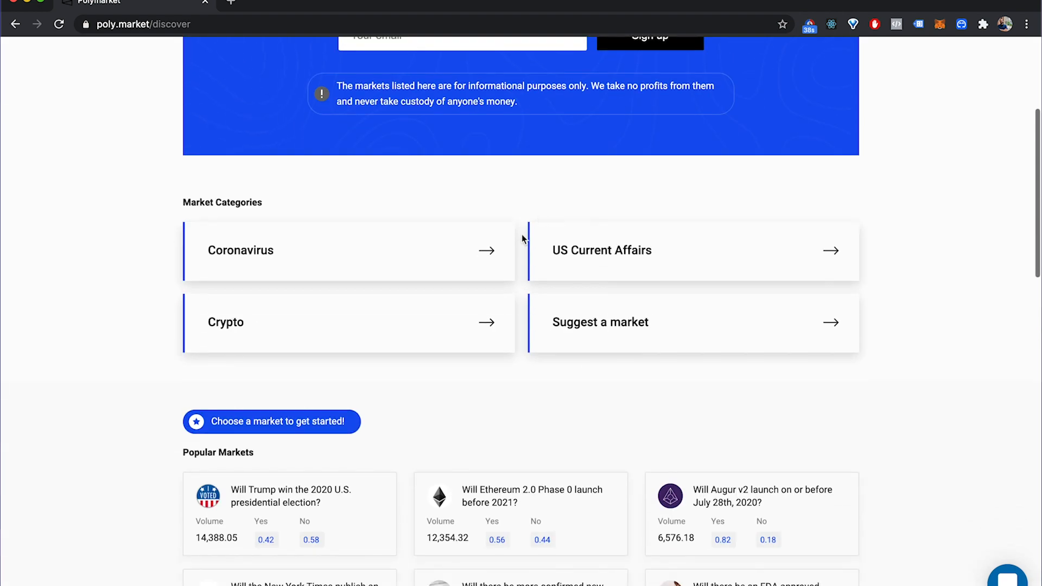
Step: Enter 123 USDC as the buy amount on the Trump 2020 election market
click(290, 496)
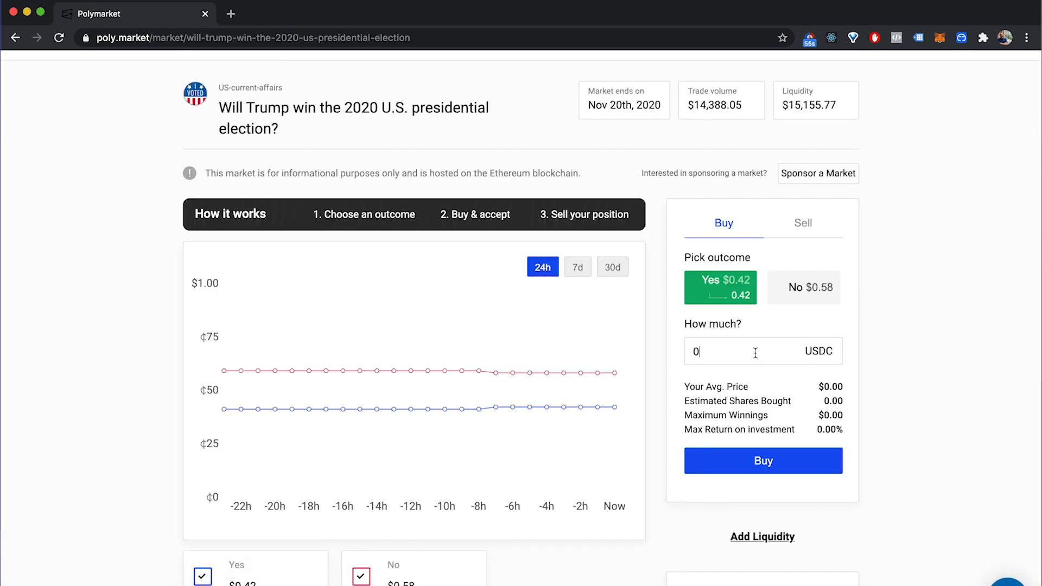
text(123)
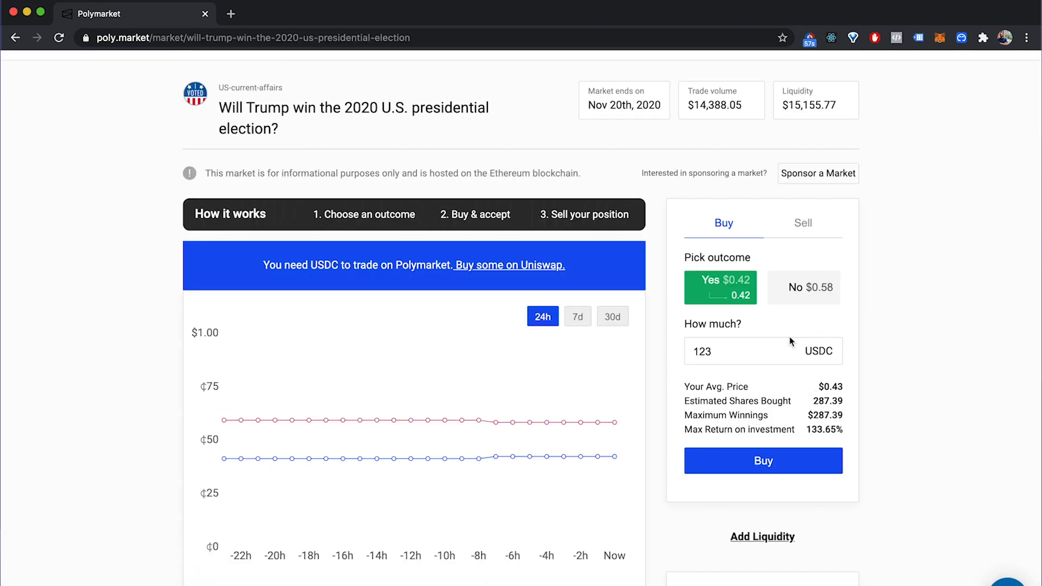
click(804, 287)
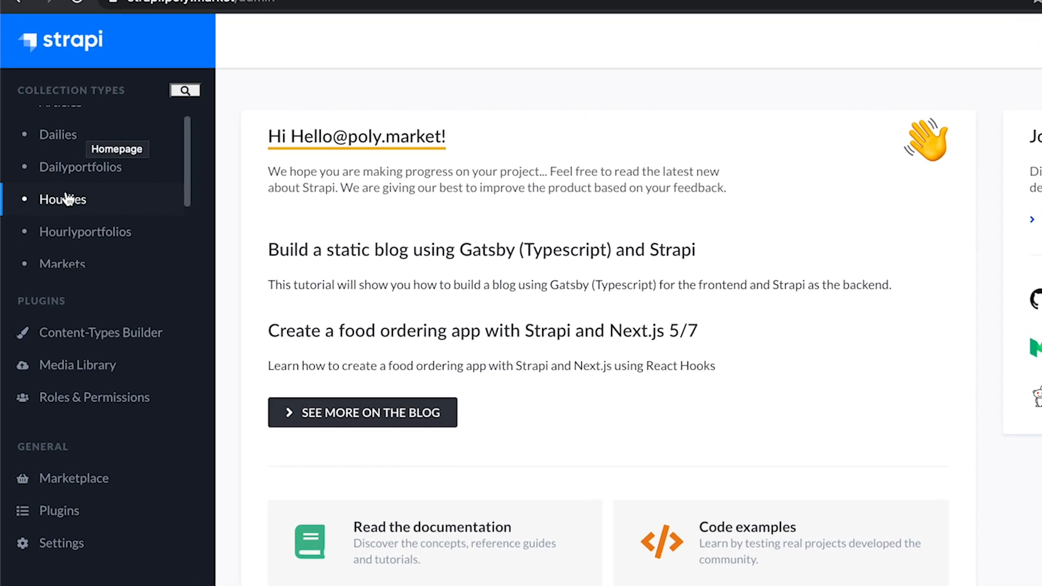
click(58, 134)
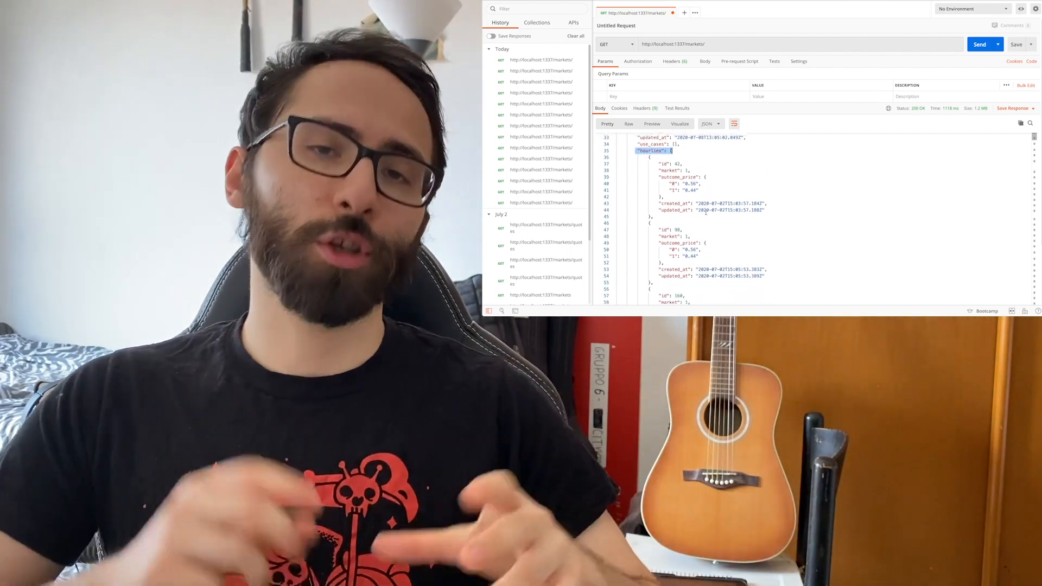
scroll(down, 3)
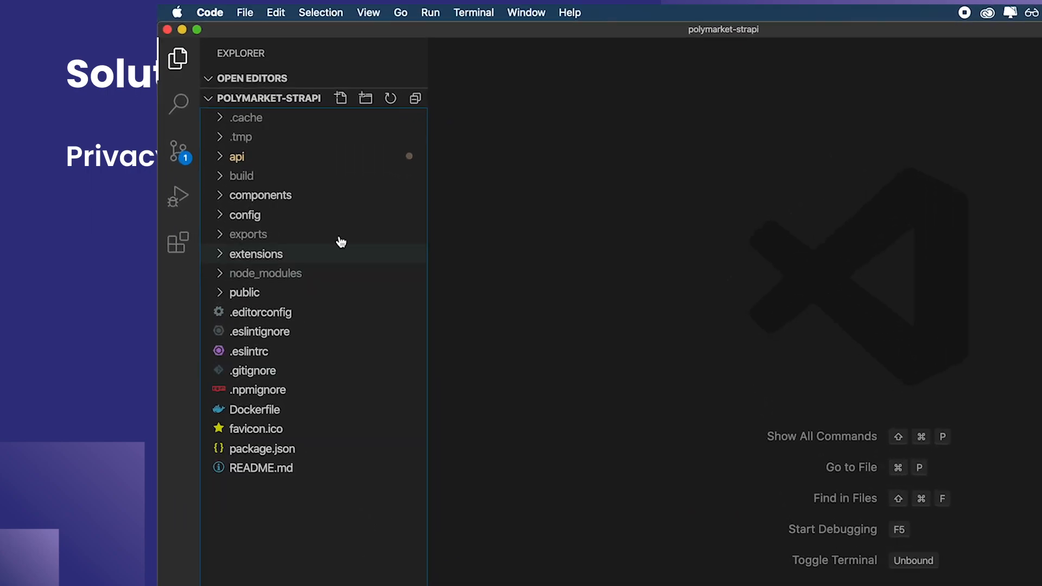
Step: Add "private": true to the hourlies and dailies attributes in api/market/models/market.settings.json
click(236, 156)
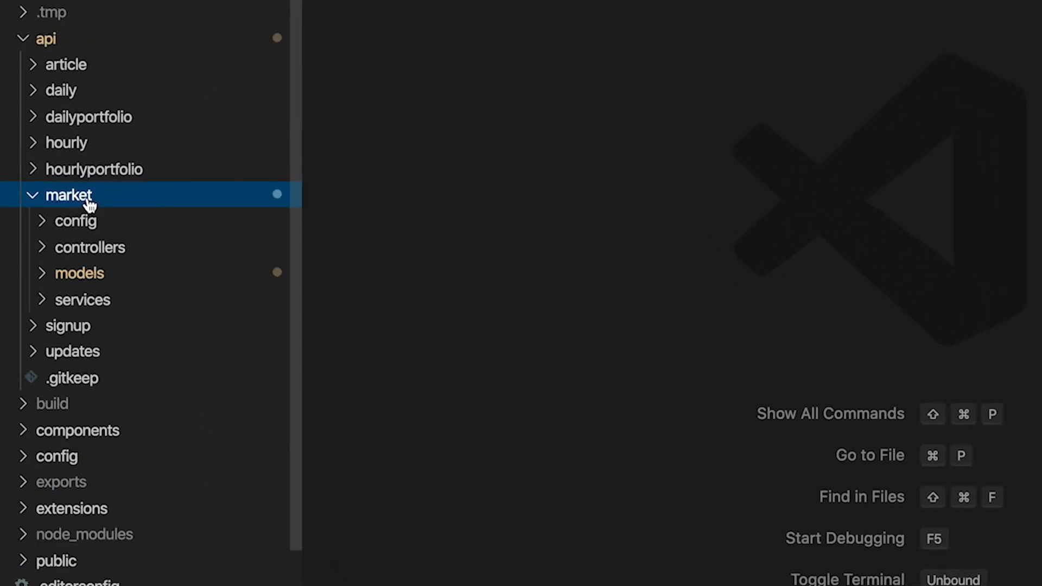
click(79, 273)
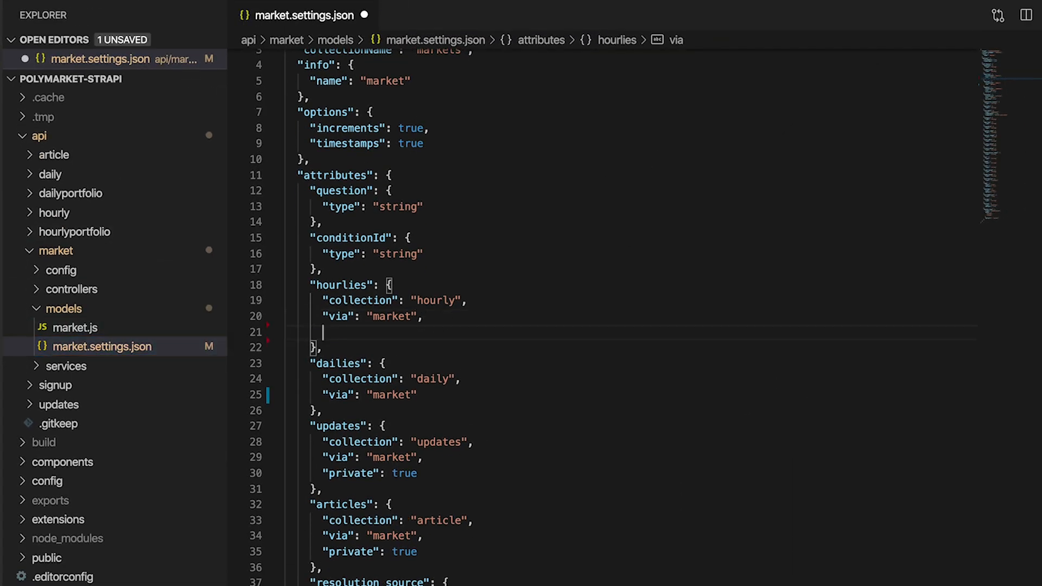
text("private":)
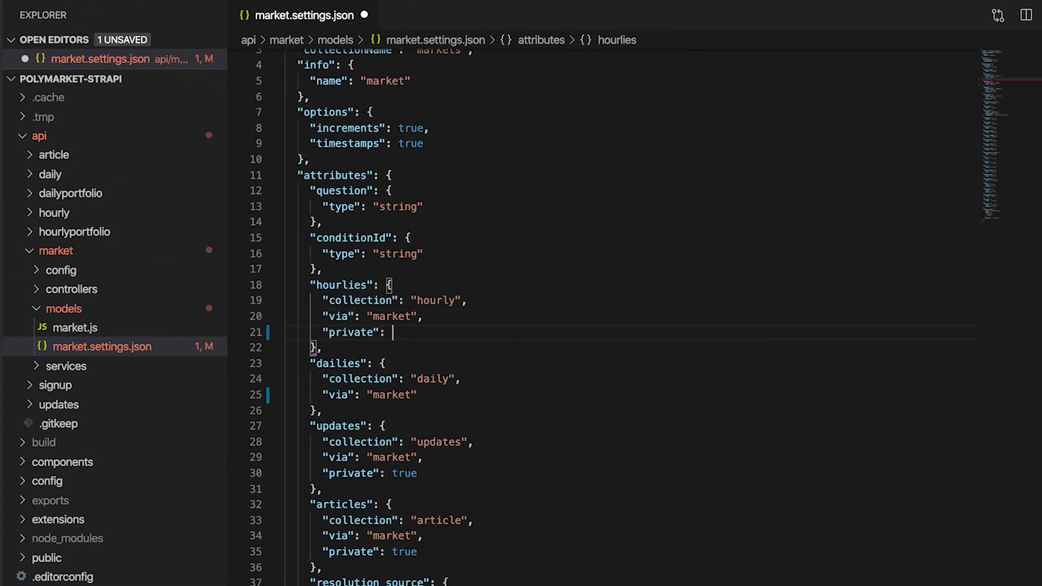
text(true)
text("priv)
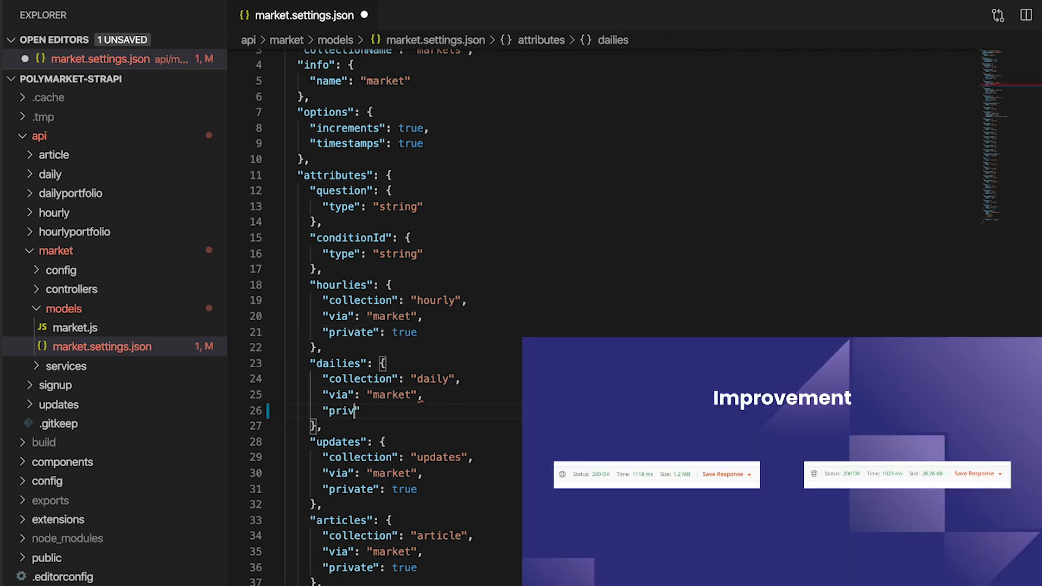
text(ate": tru)
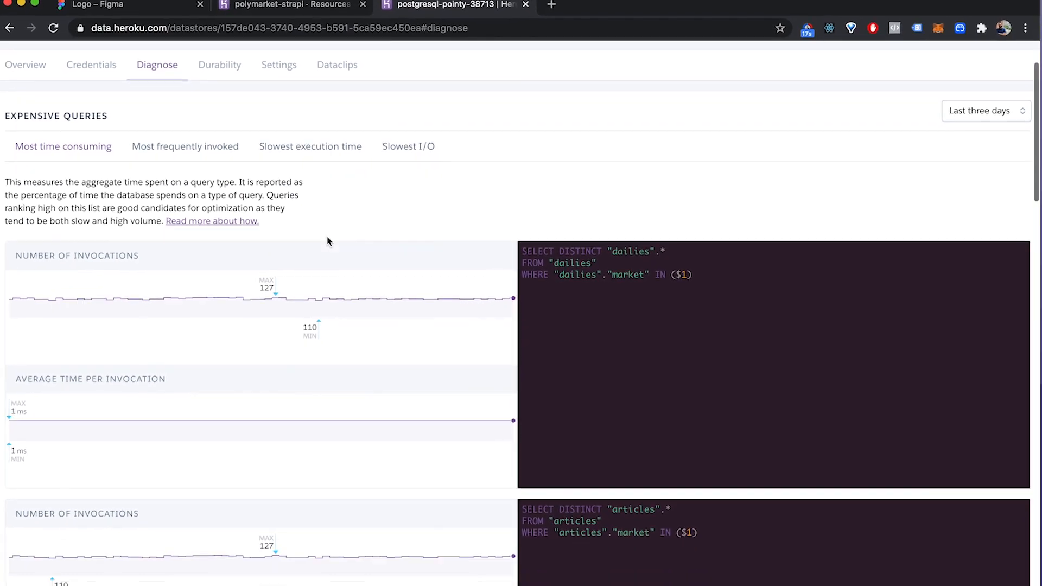
scroll(down, 3)
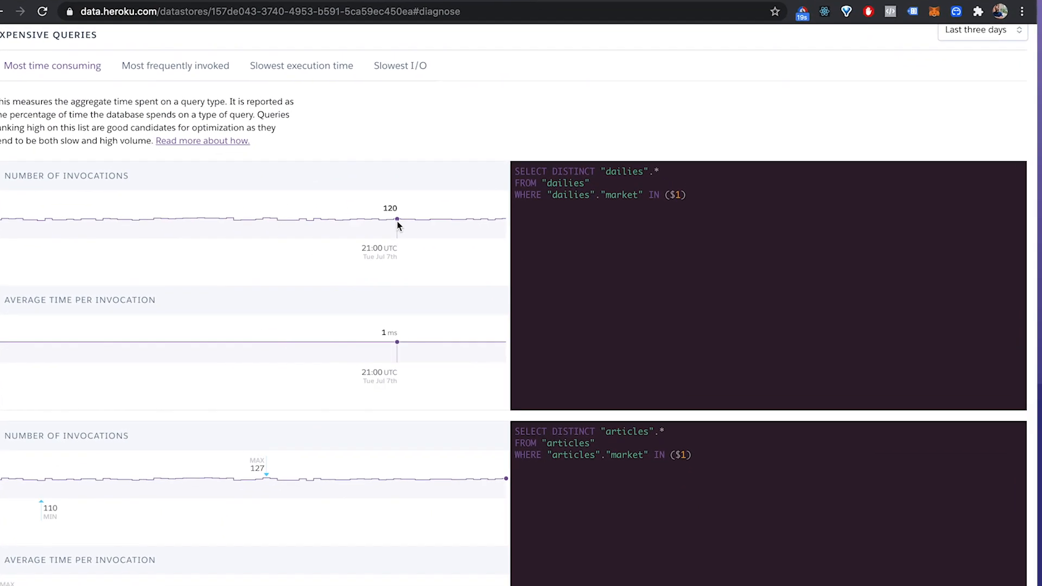
scroll(down, 3)
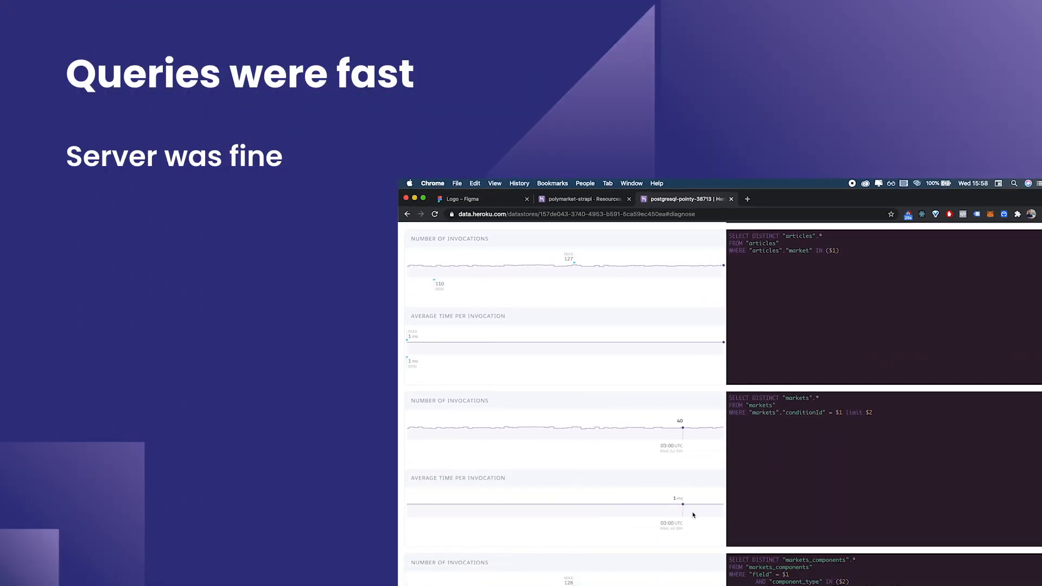
scroll(down, 3)
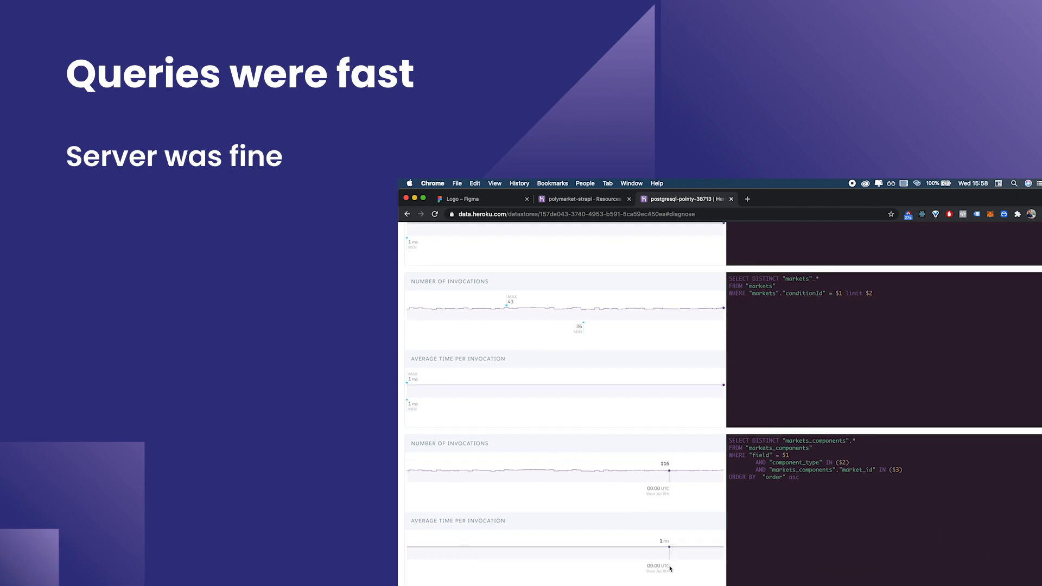
scroll(down, 3)
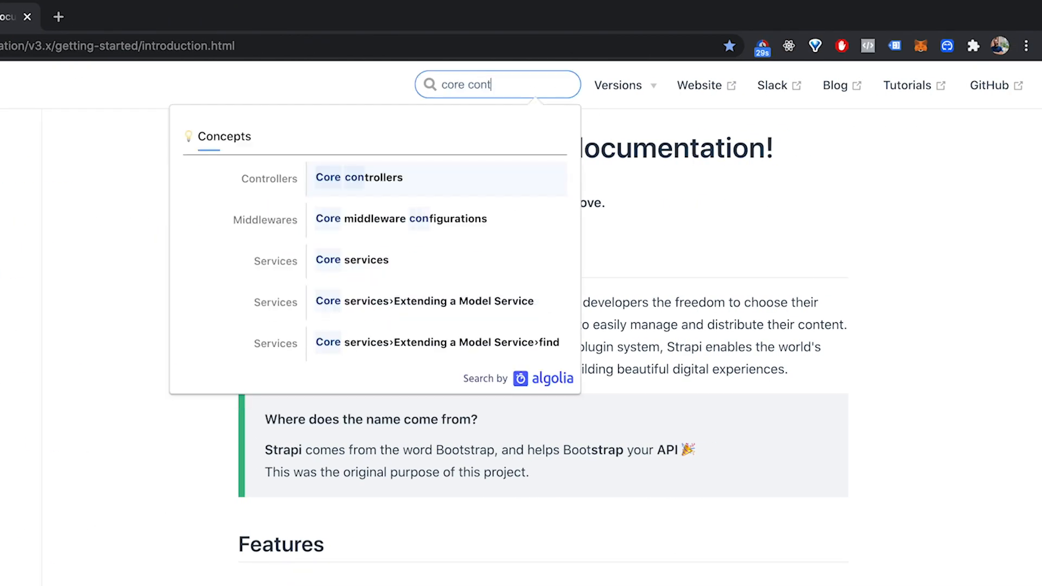
Step: Open the Core controllers docs page and view the findOne example tab
click(359, 178)
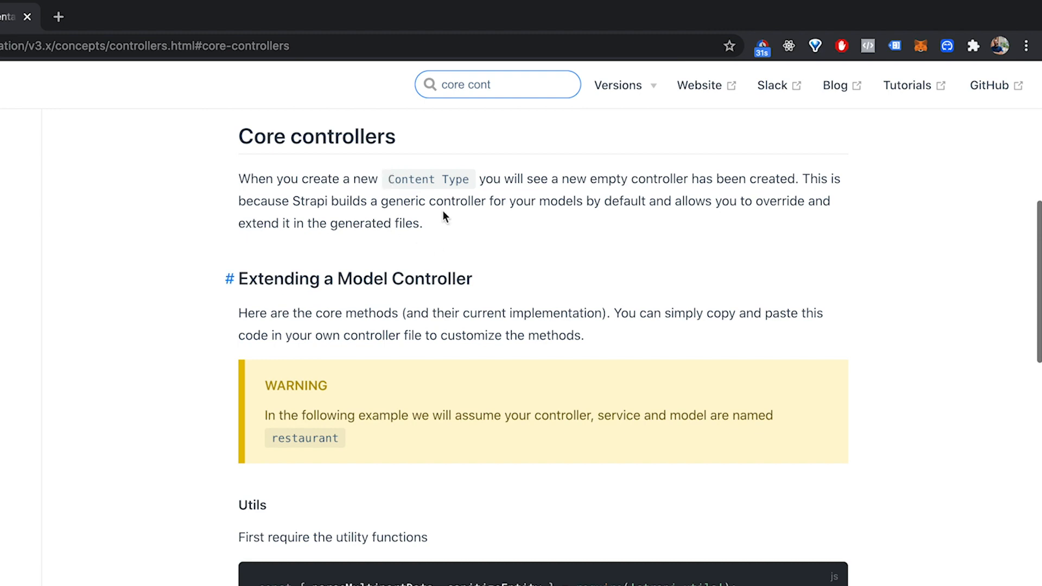
scroll(down, 3)
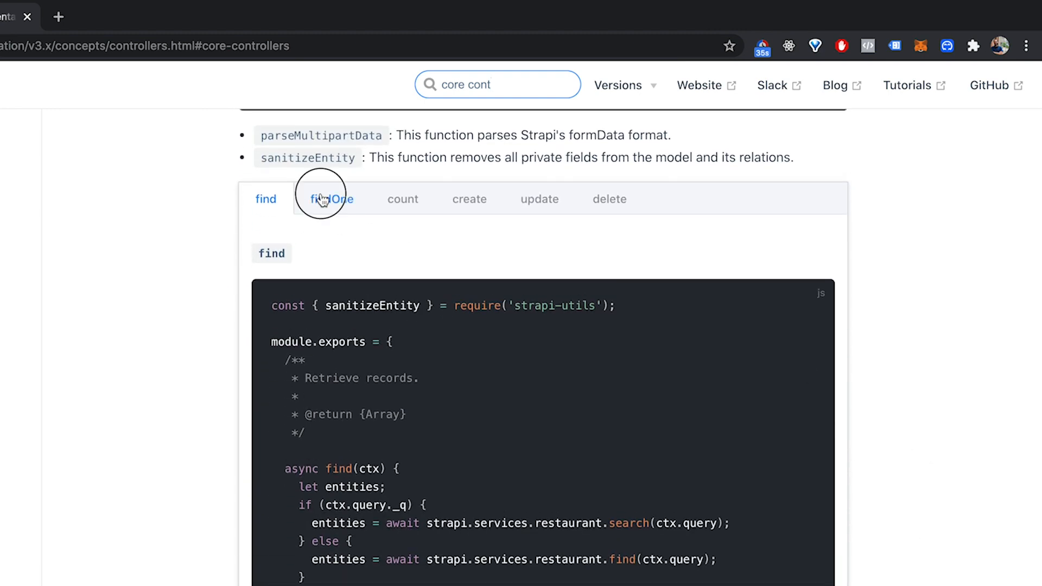
click(403, 199)
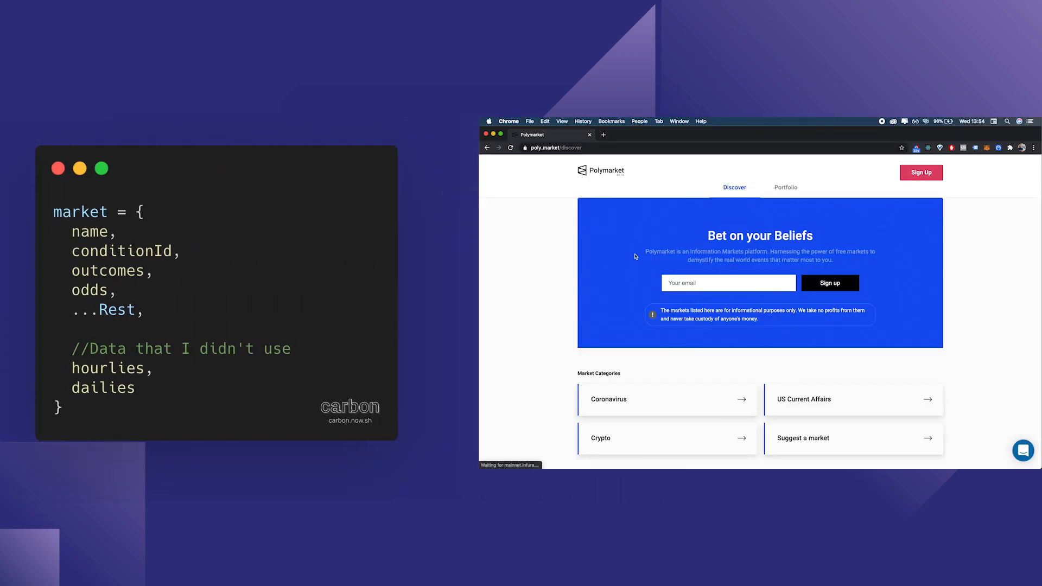
Step: Filter network requests by /markets and inspect the strapi.poly.market markets request headers
scroll(down, 3)
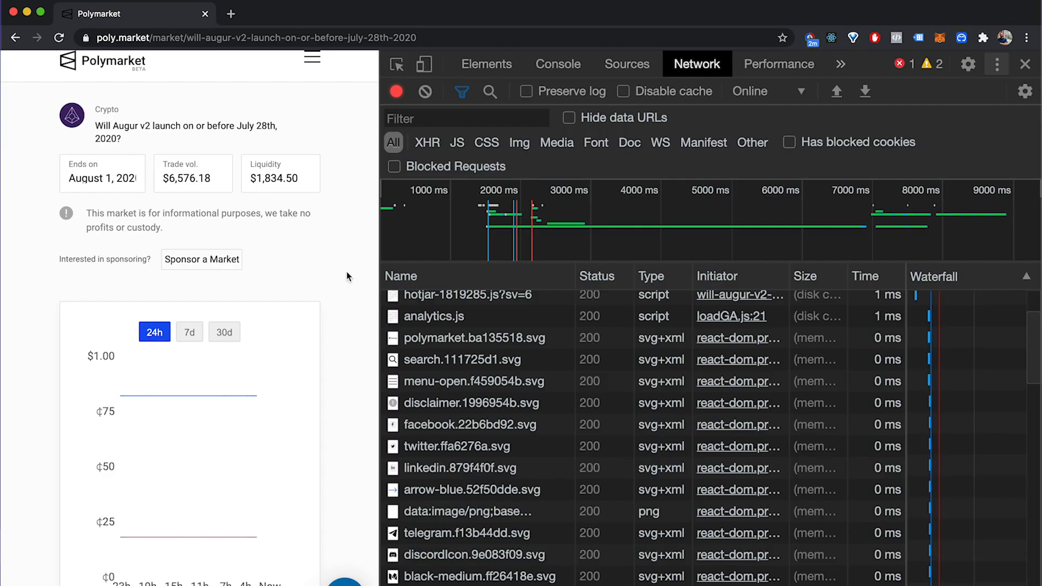
scroll(down, 3)
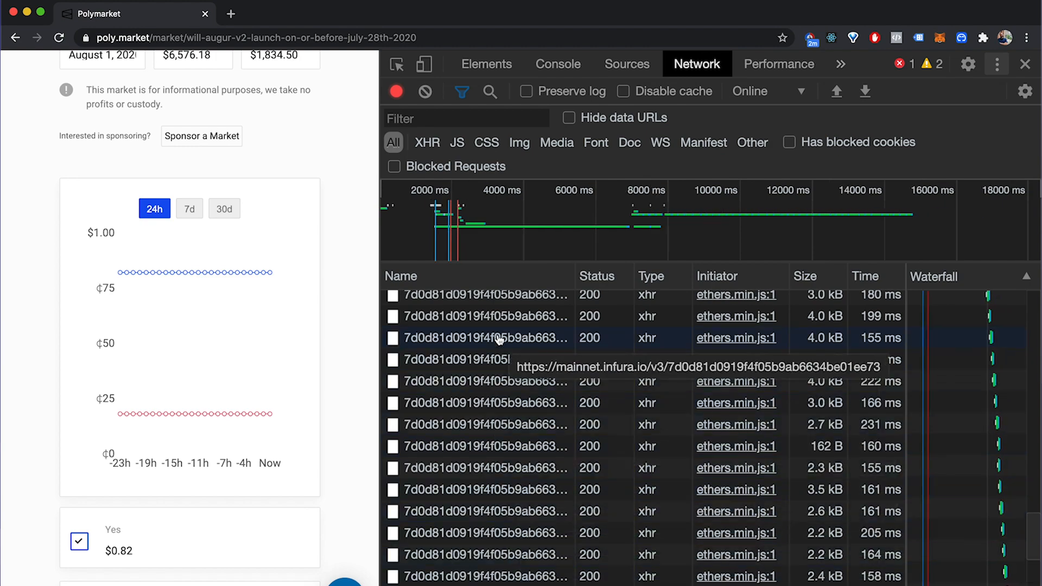
text(/markets)
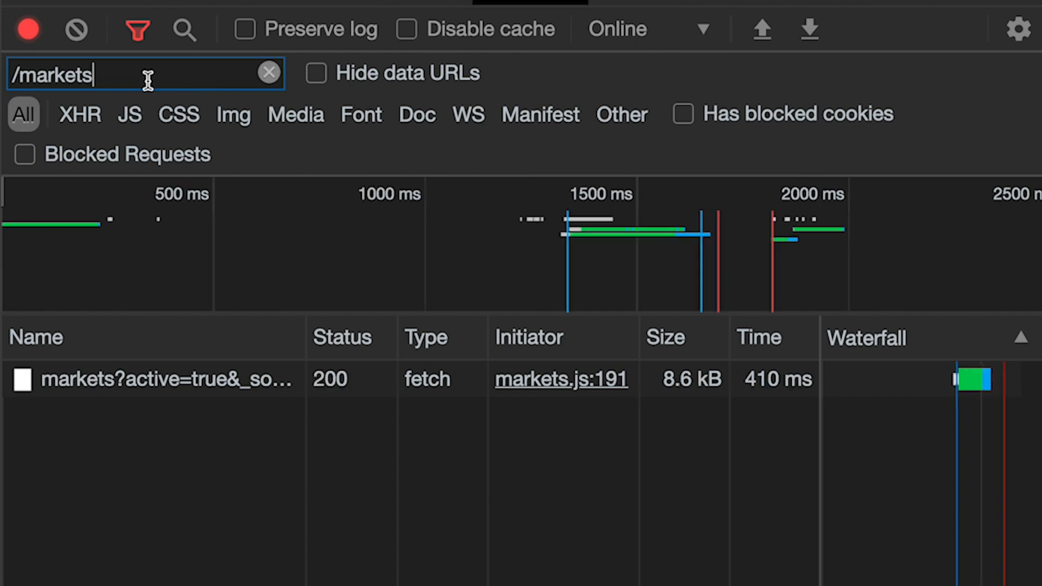
click(173, 379)
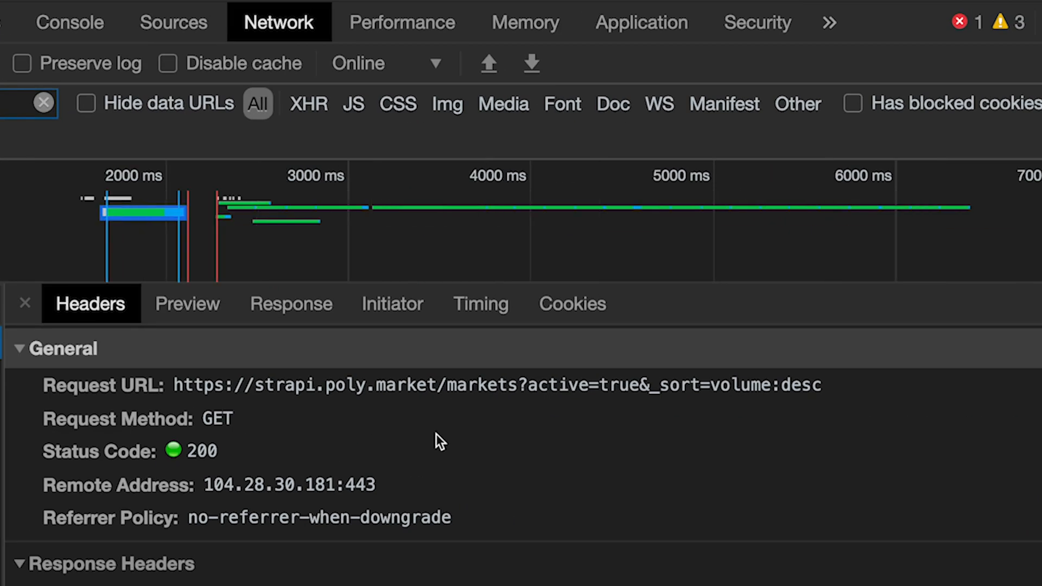
click(86, 386)
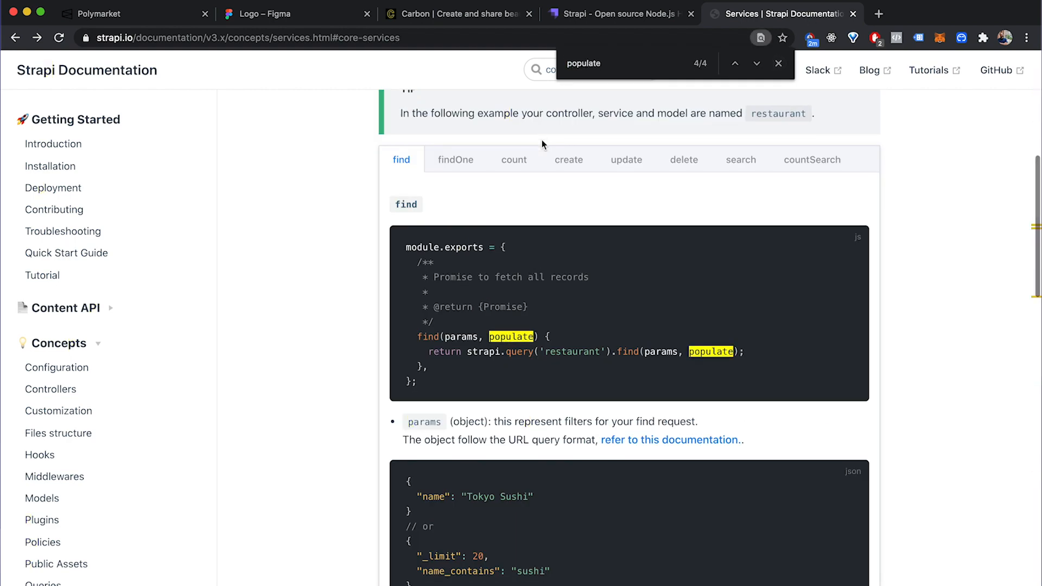
Step: Scroll the Core services find example to the highlighted populate occurrences
scroll(down, 3)
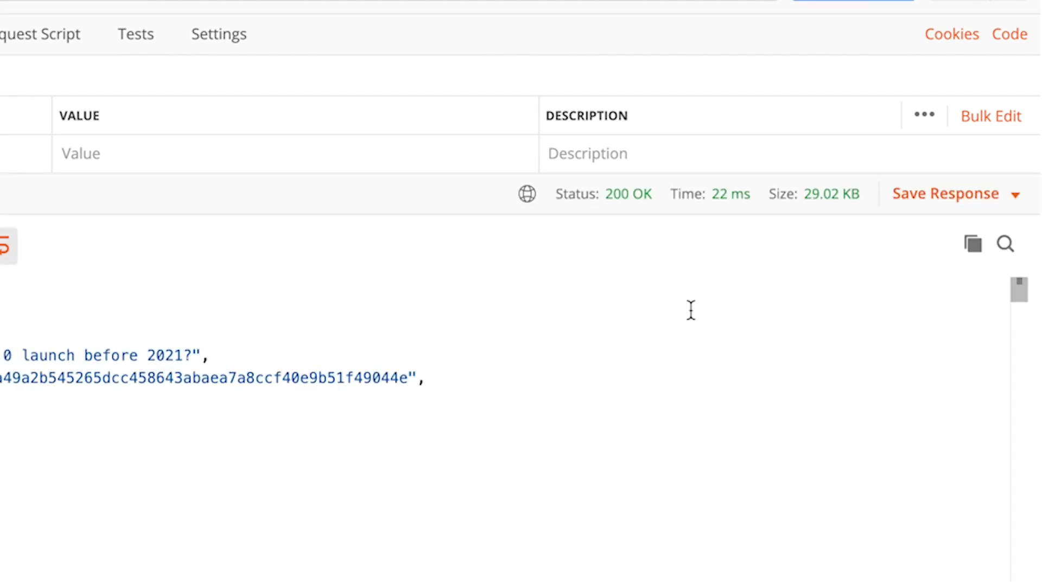
Step: Send GET localhost:1337/markets and check the 200 OK, 22 ms, 29.02 KB response
click(161, 304)
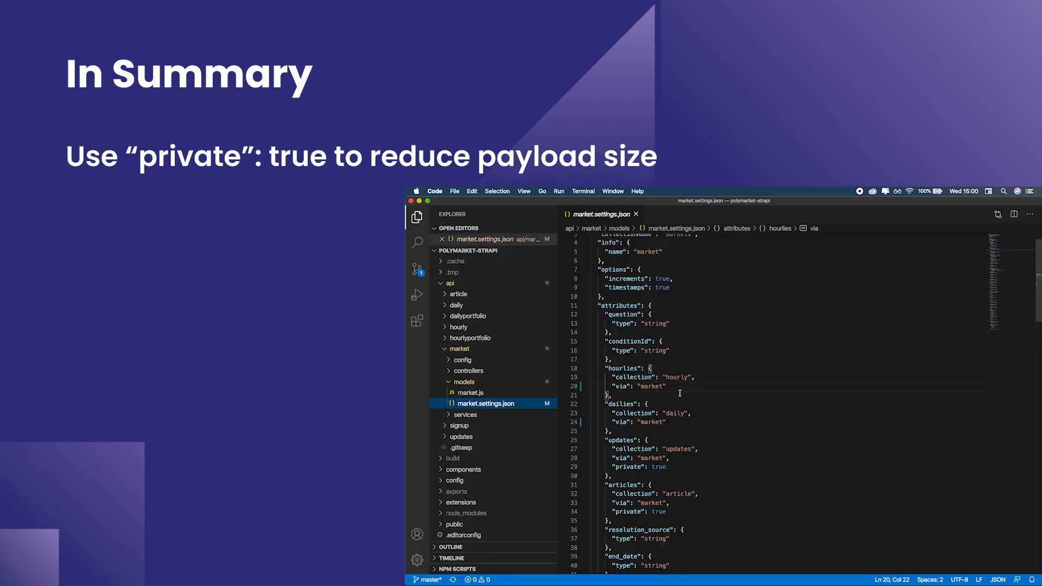
Step: Type "private": true, resend GET localhost:1337/markets and scroll the JSON market list
text("pri)
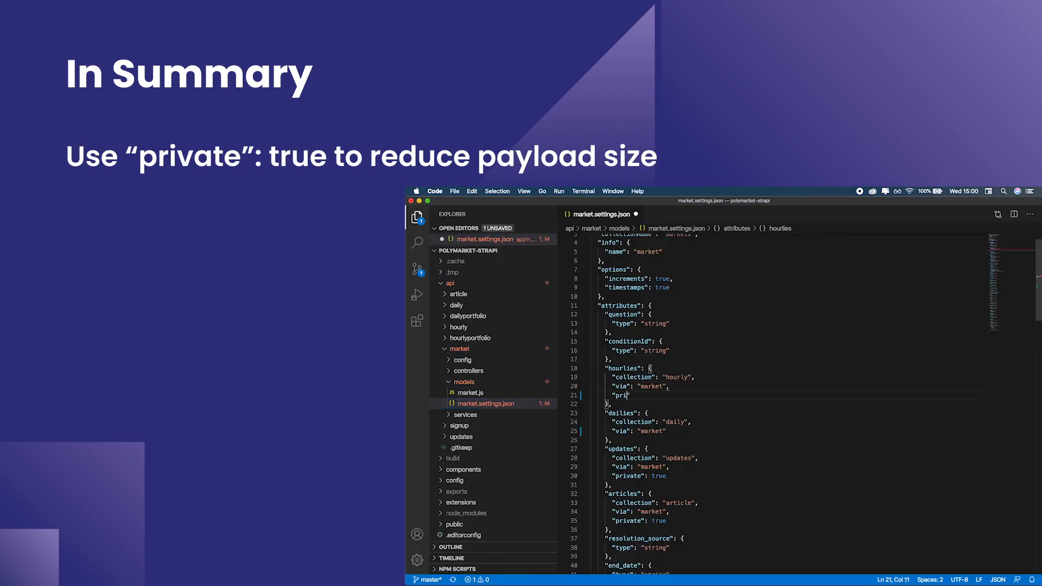
text(vate": true)
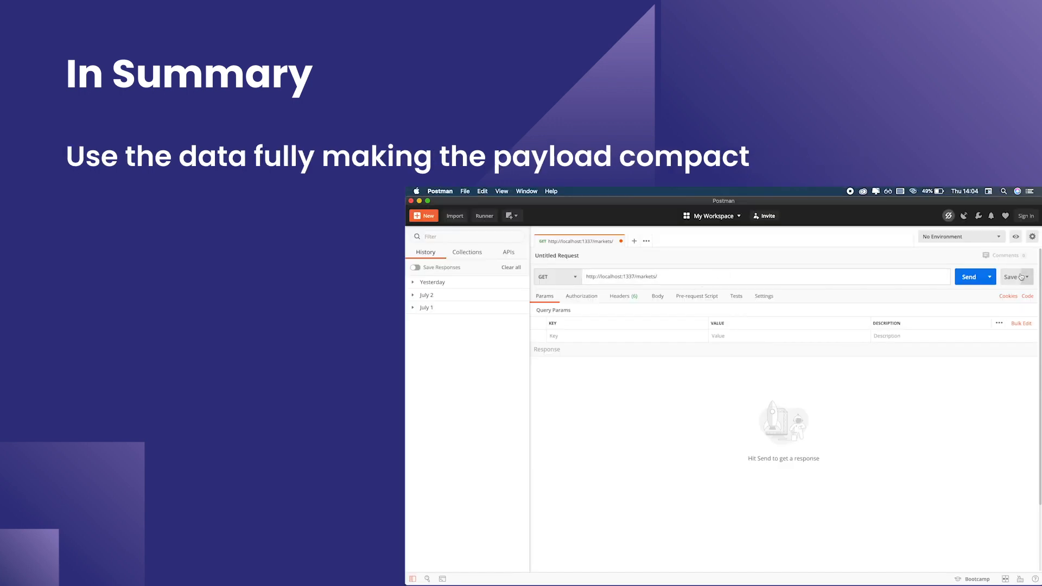
click(968, 277)
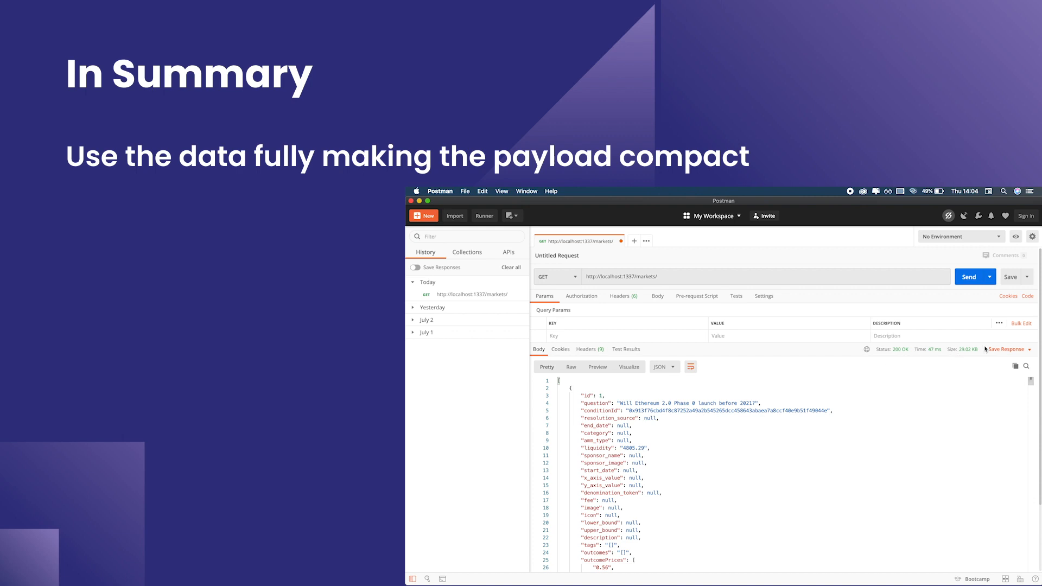
scroll(down, 3)
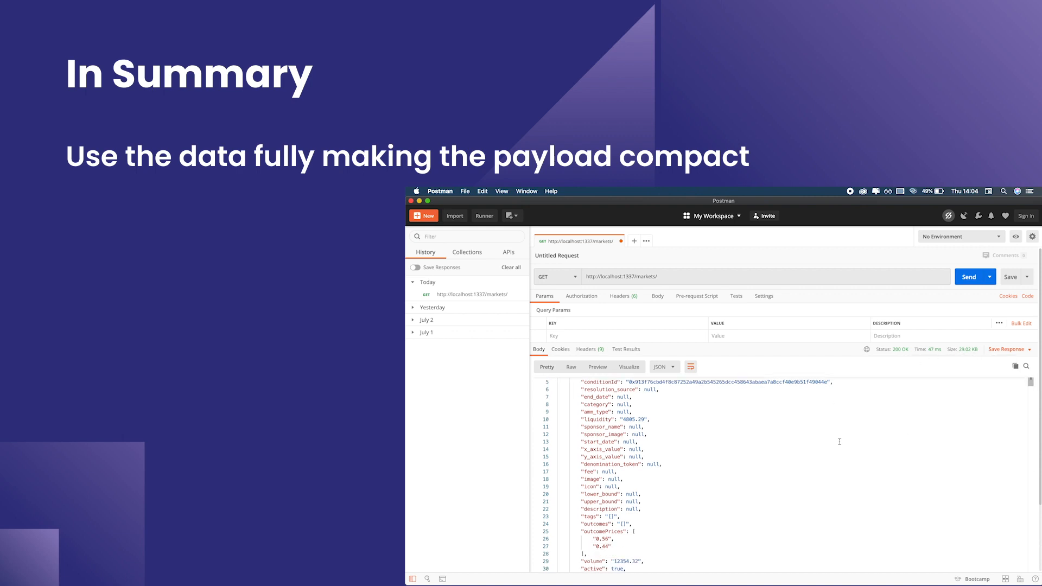